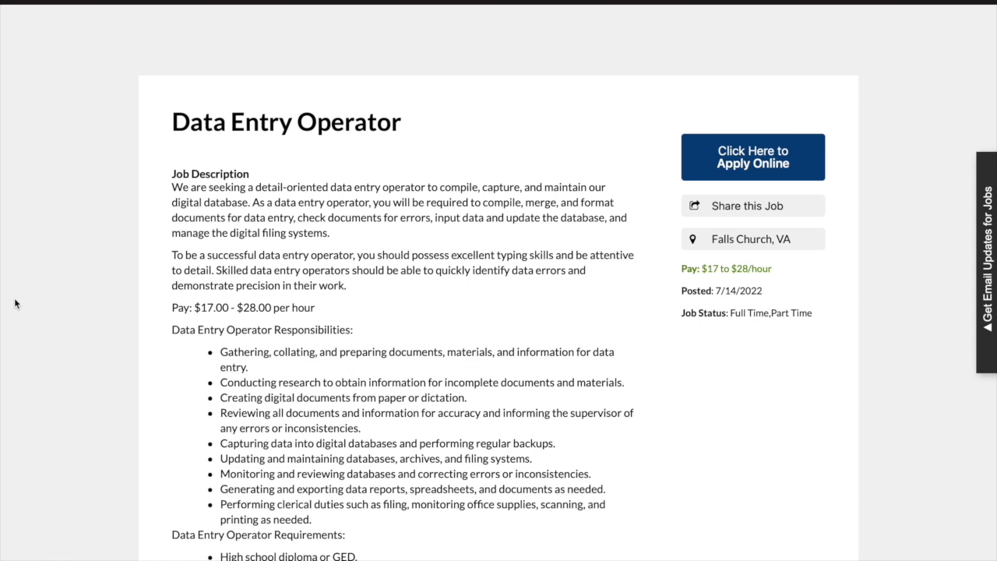
# Scroll down the posting until the complete Requirements list and the start of the Remote opportunity section show.
pyautogui.scroll(-3)
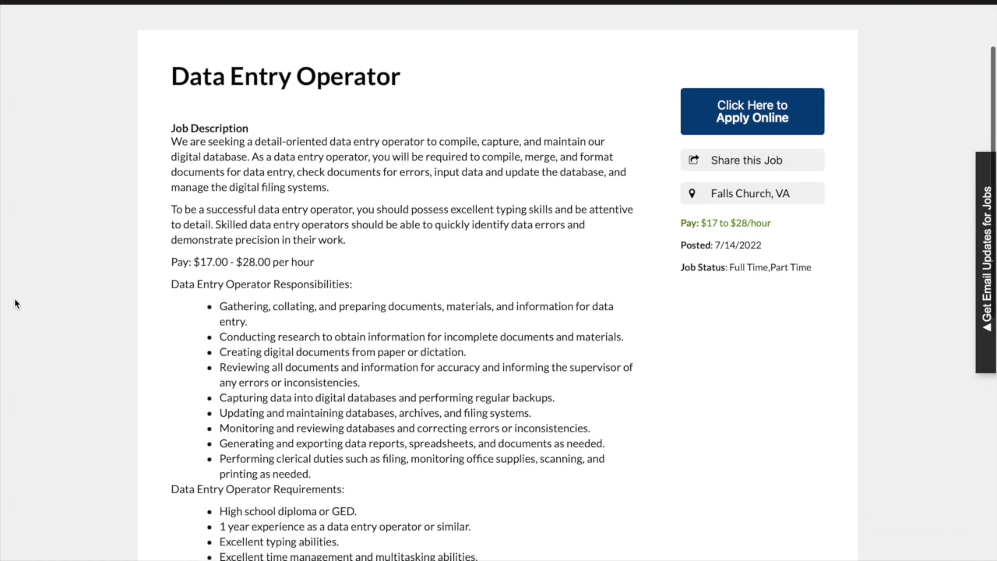
pyautogui.scroll(-3)
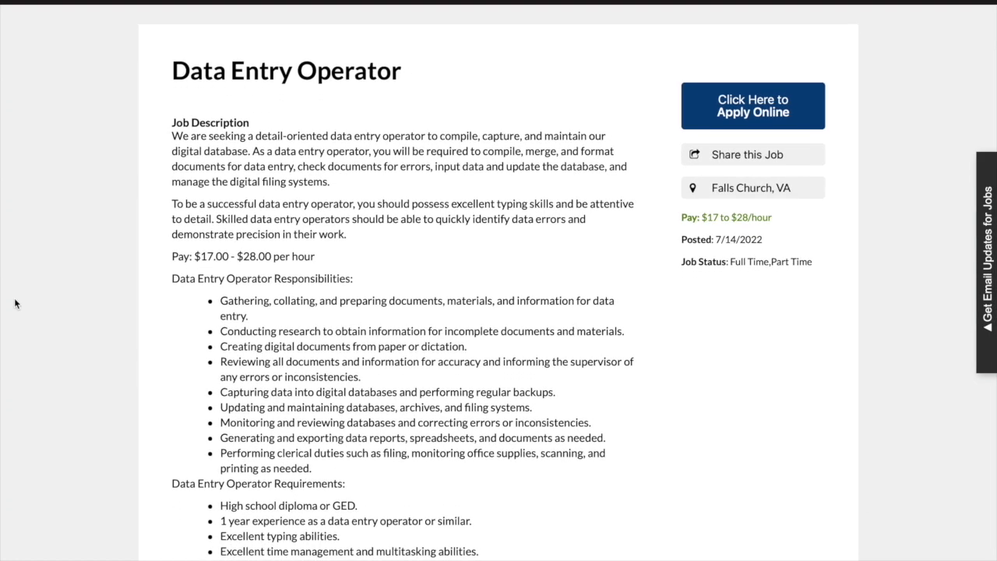
pyautogui.scroll(-3)
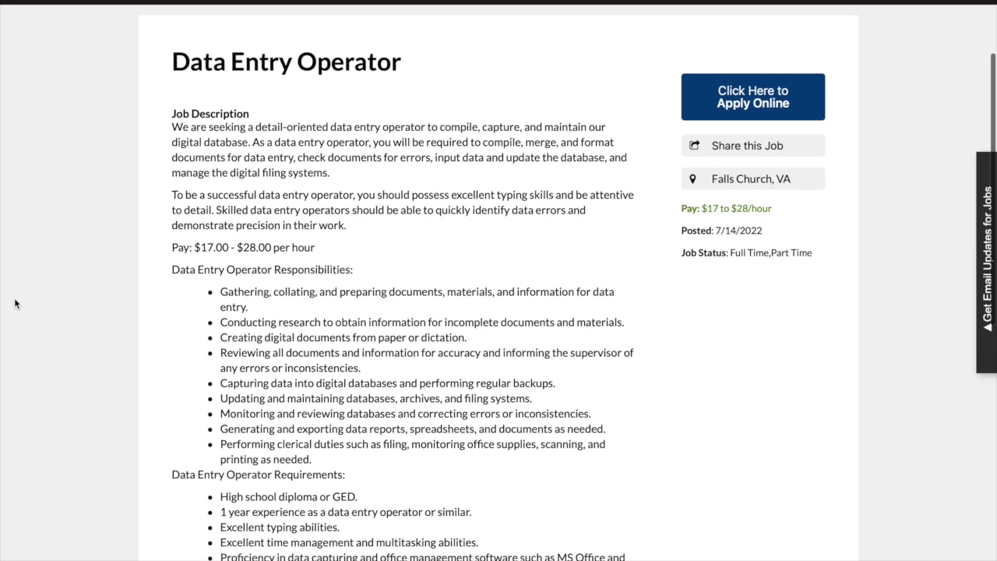
pyautogui.scroll(-3)
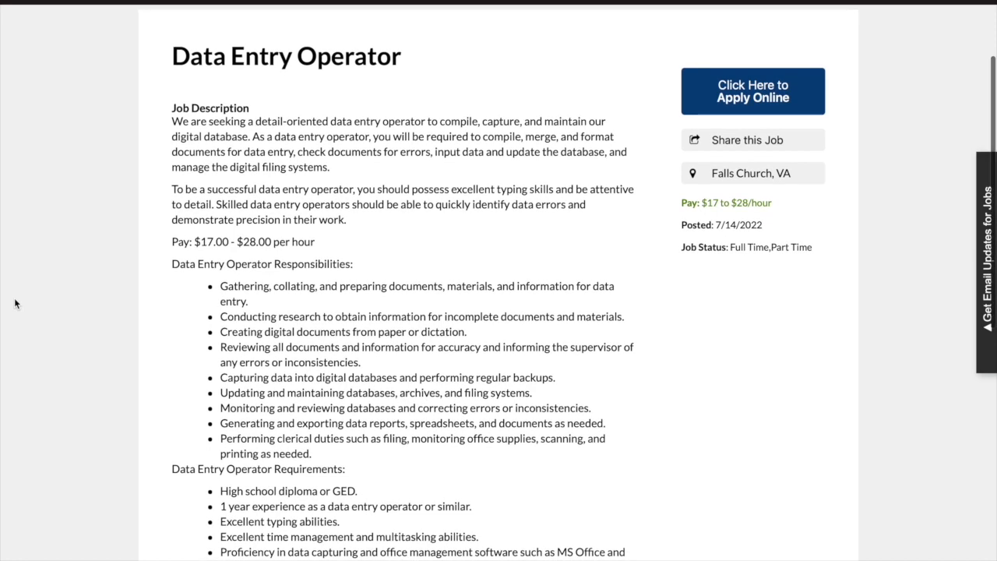
pyautogui.scroll(-3)
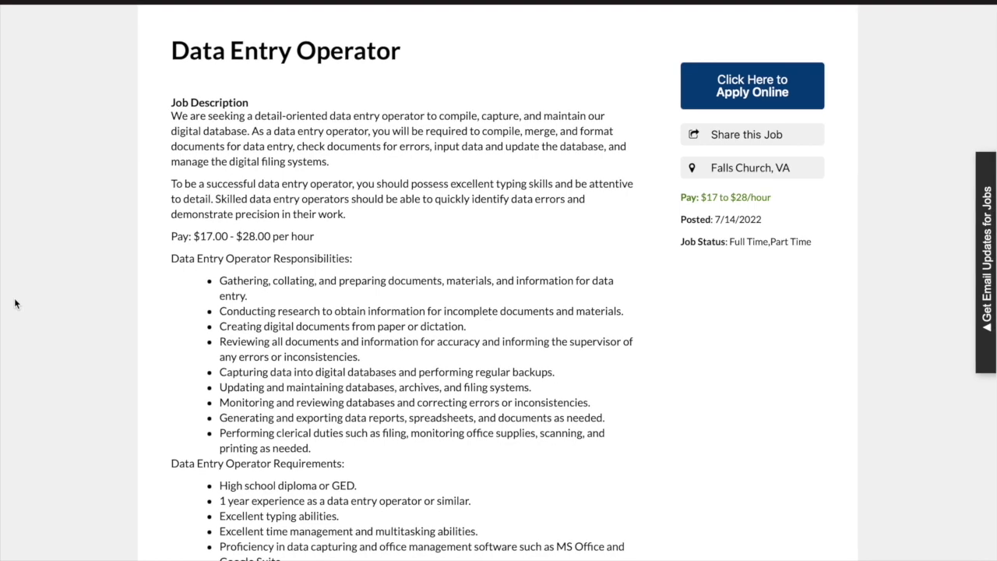
pyautogui.scroll(-3)
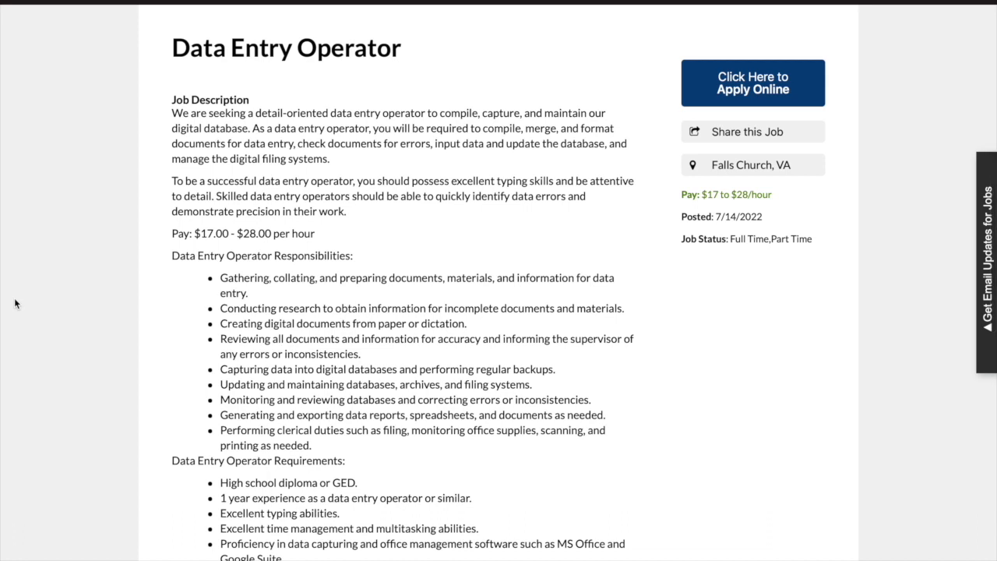
pyautogui.scroll(-3)
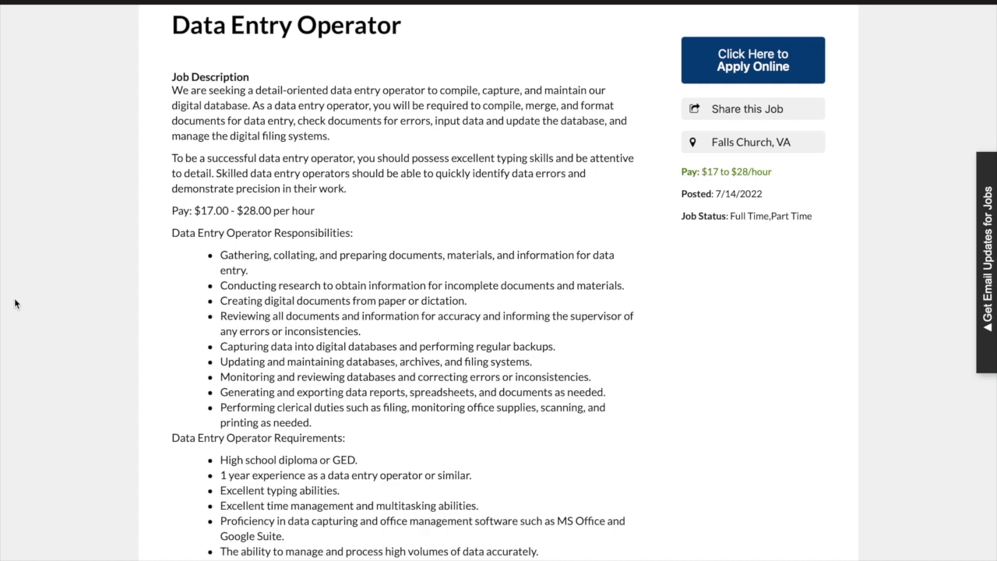
pyautogui.scroll(-3)
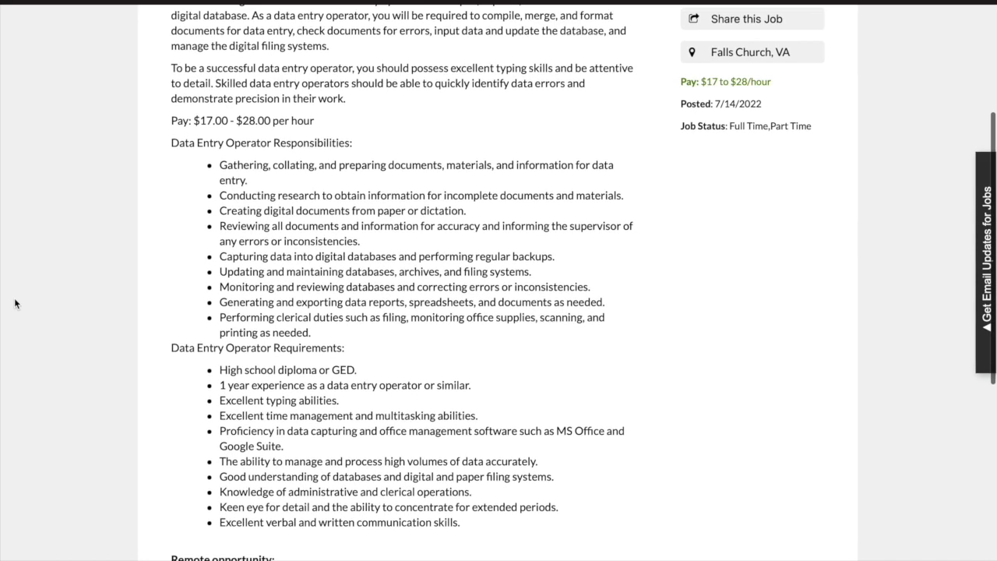
pyautogui.scroll(-3)
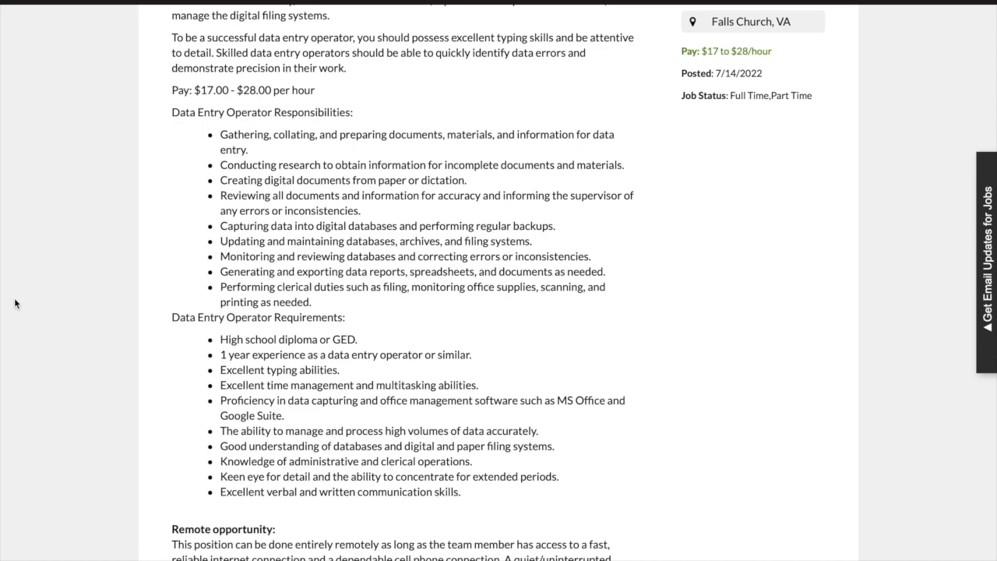
# Scroll to the bottom to show the Remote opportunity details, equal opportunity statement and Apply Online button.
pyautogui.scroll(-3)
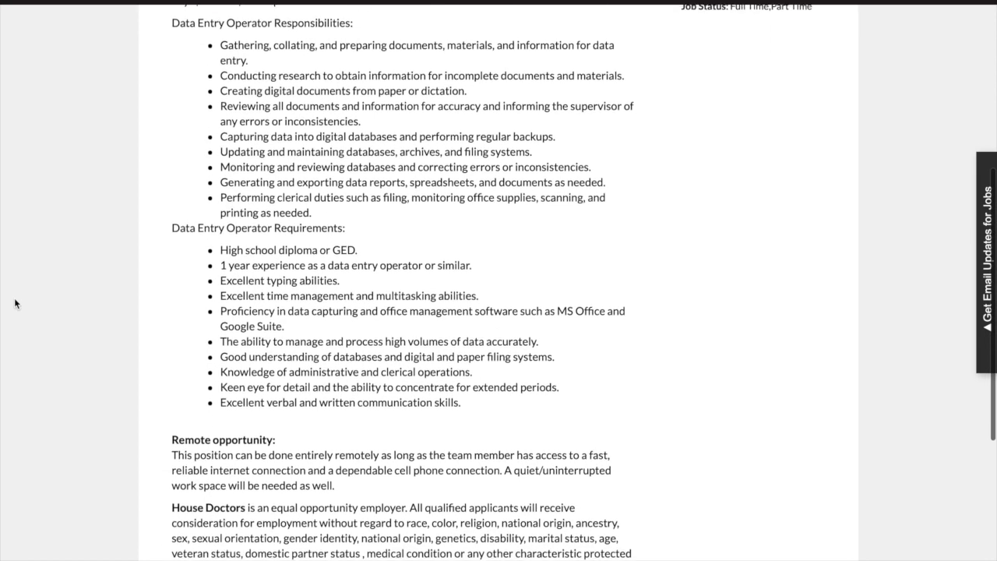
pyautogui.scroll(-3)
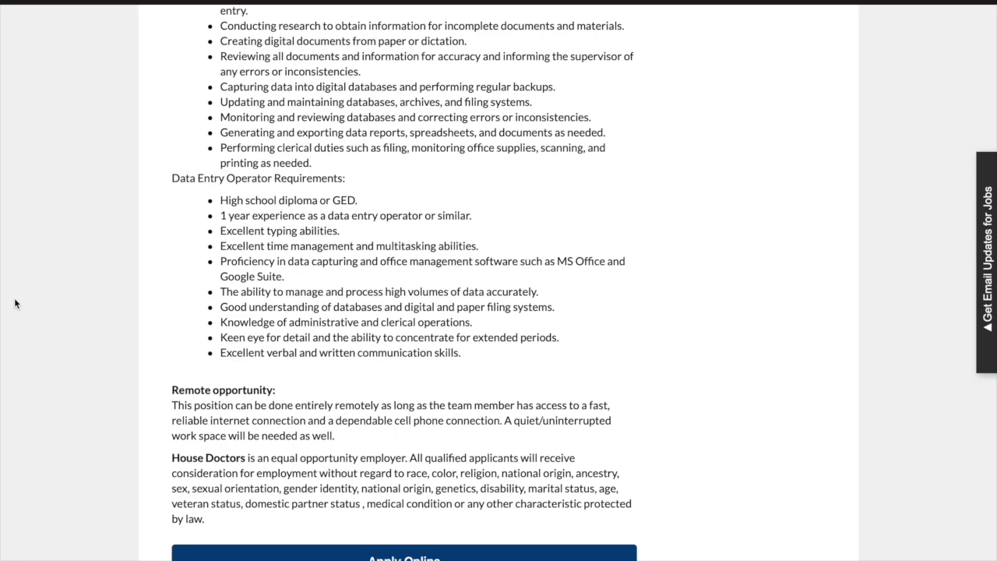
pyautogui.scroll(-3)
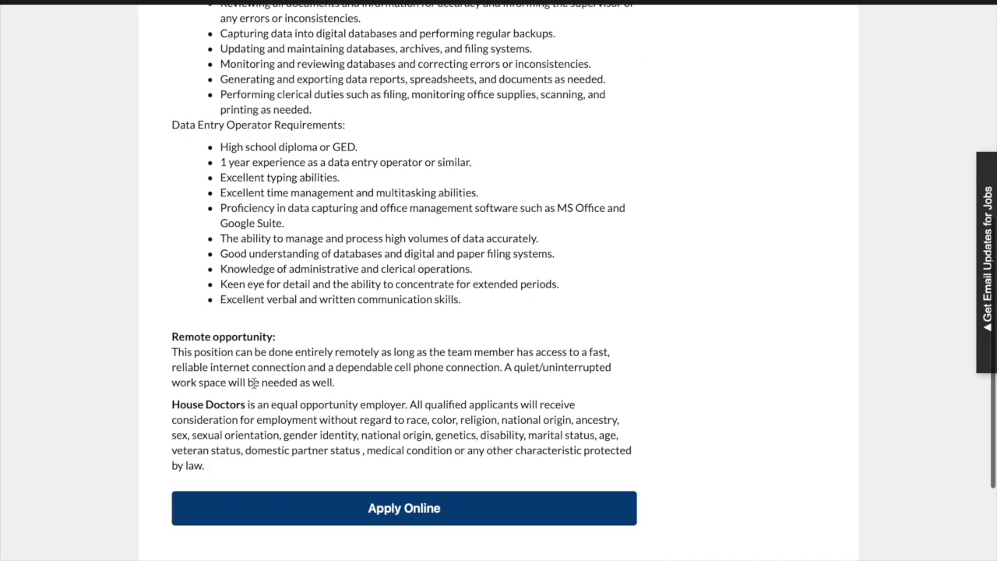
pyautogui.click(404, 508)
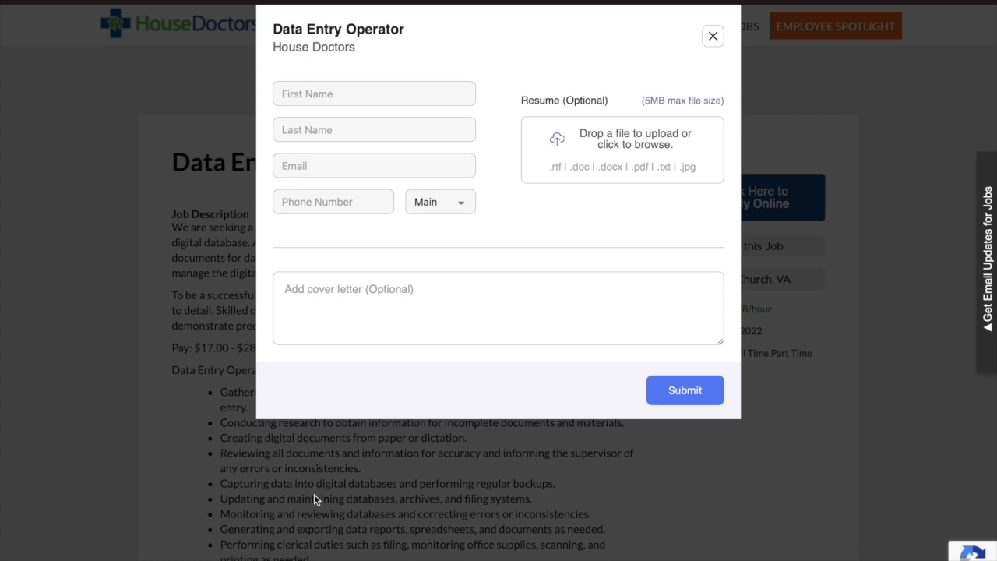
pyautogui.moveTo(714, 36)
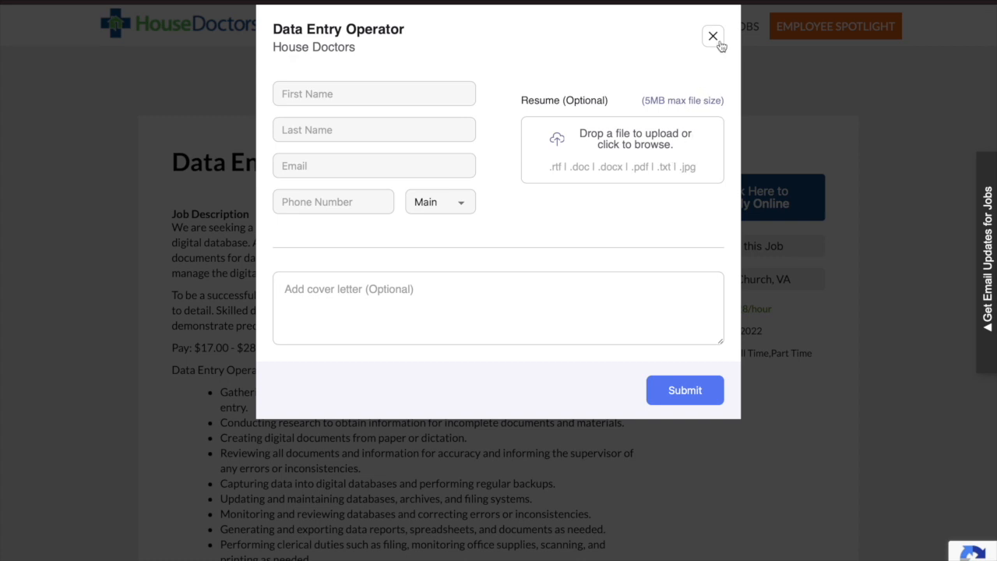
pyautogui.click(712, 36)
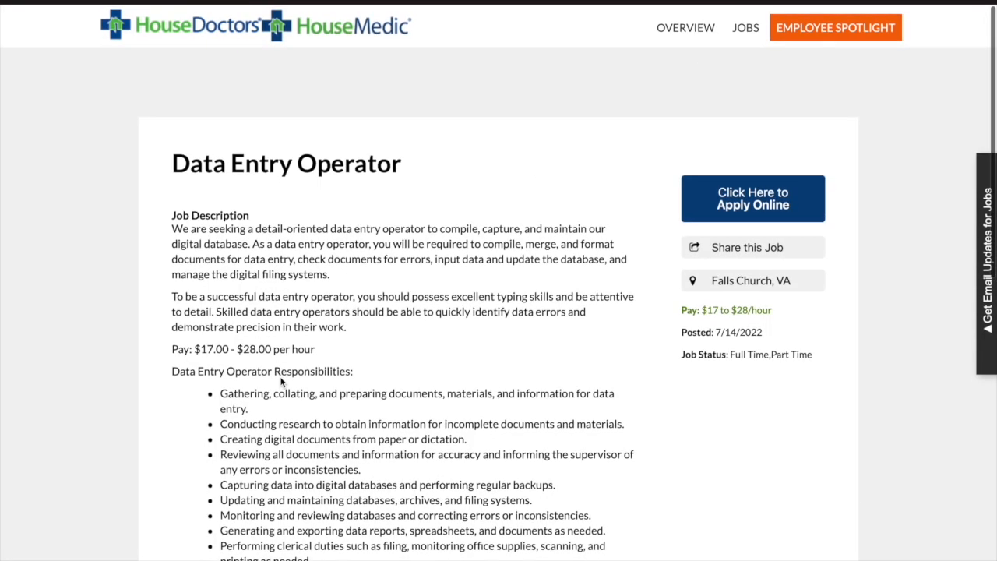
# Scroll from the job title down to the Apply Online button, then back up slightly to the equal opportunity statement.
pyautogui.scroll(-3)
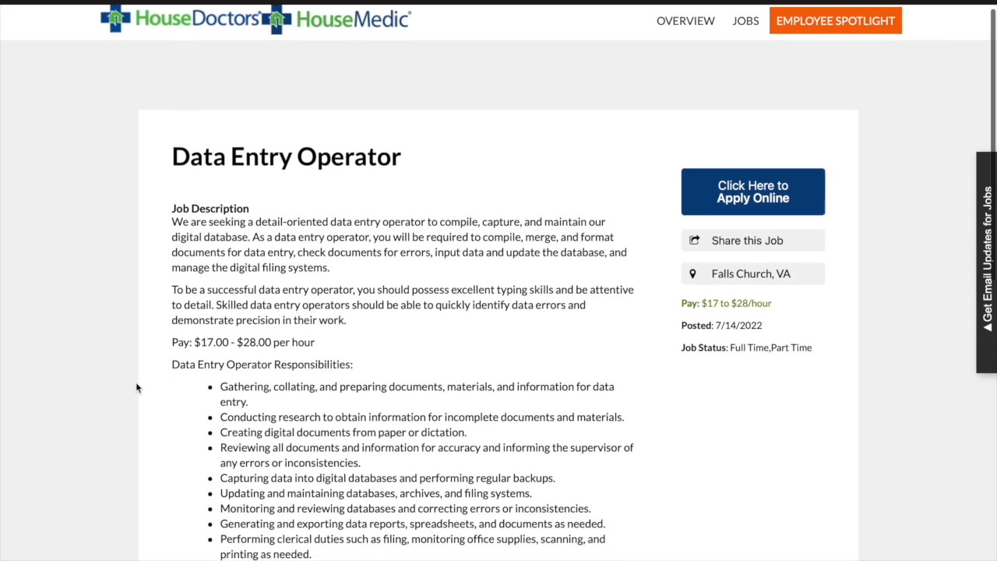
pyautogui.scroll(-3)
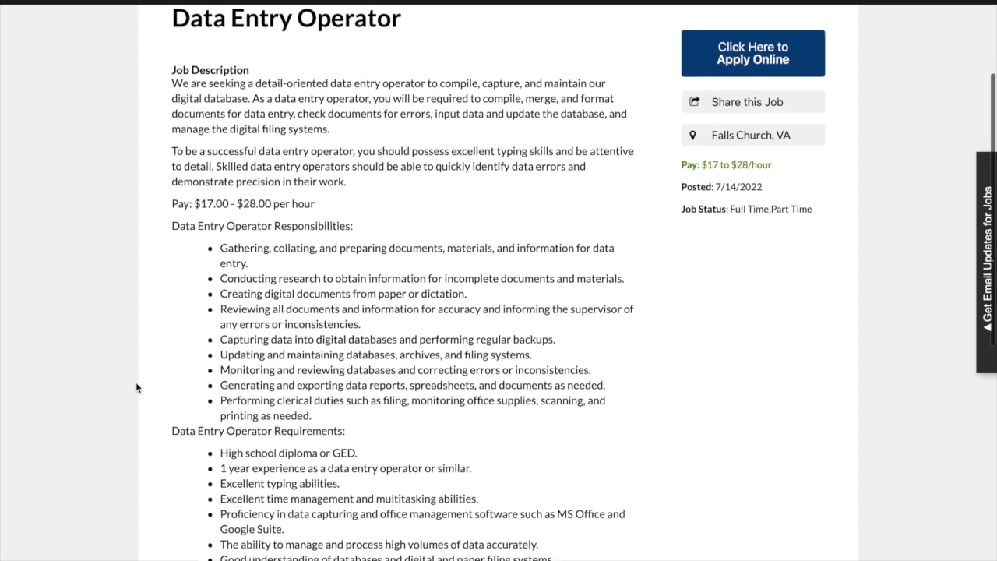
pyautogui.scroll(-3)
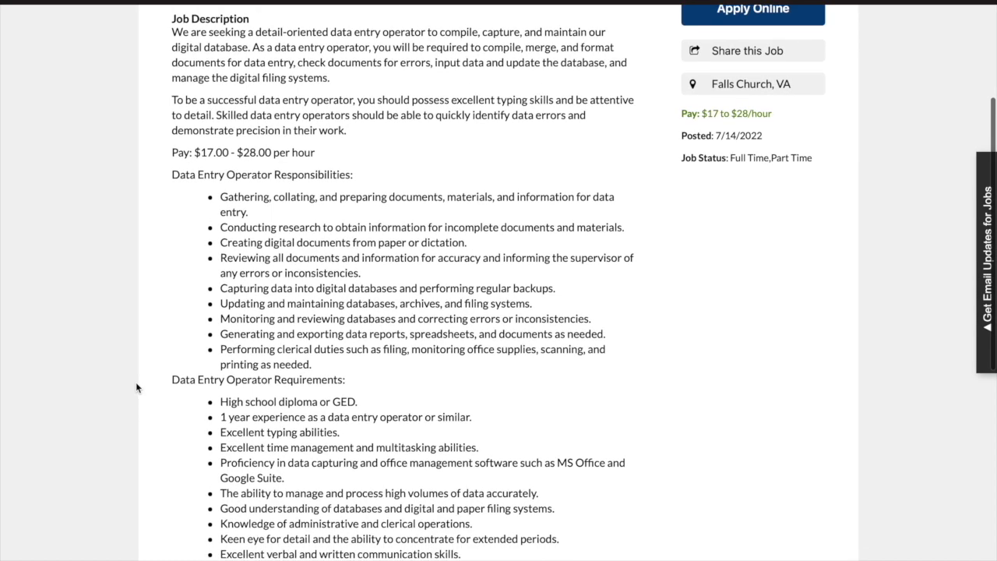
pyautogui.scroll(-3)
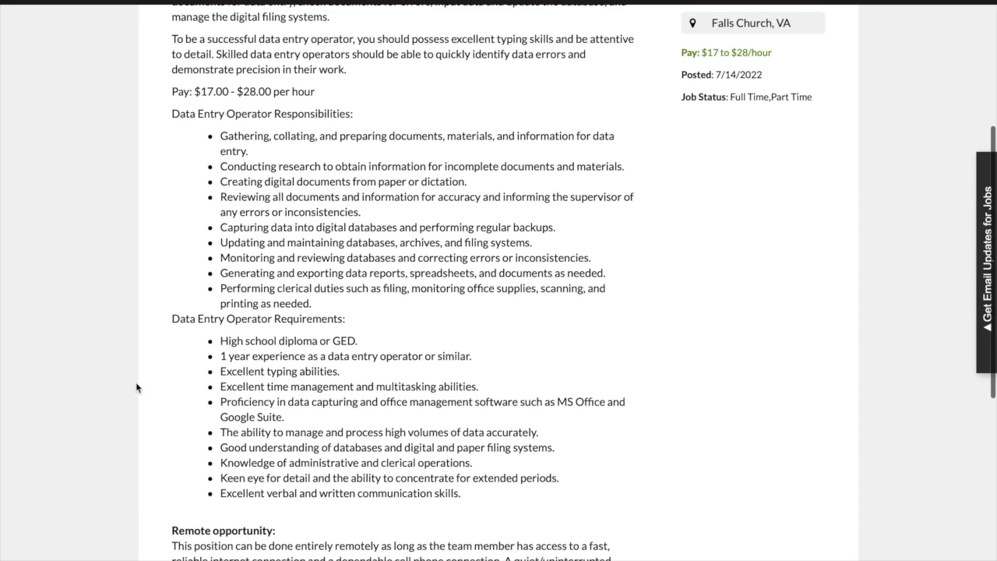
pyautogui.scroll(-3)
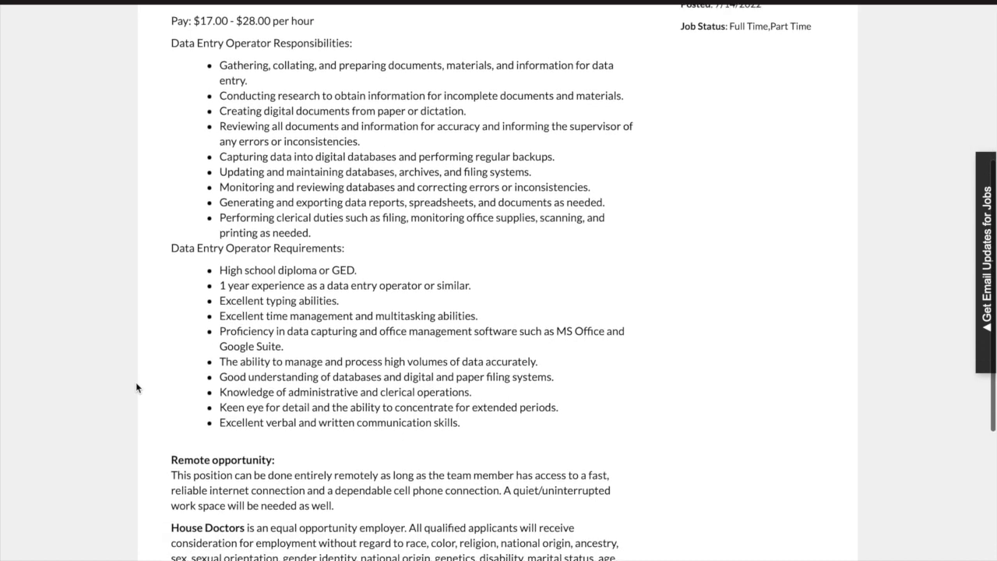
pyautogui.scroll(-3)
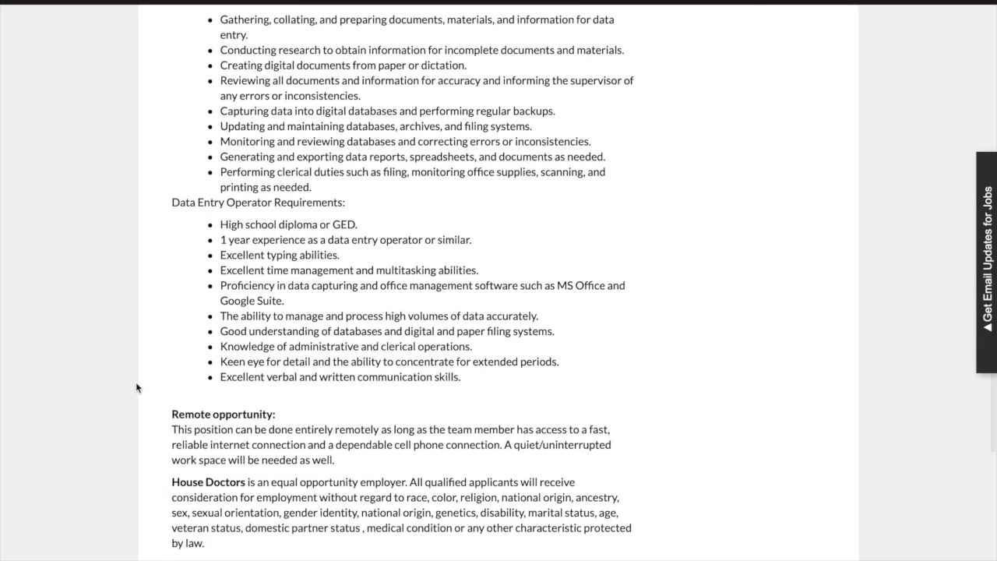
pyautogui.scroll(-3)
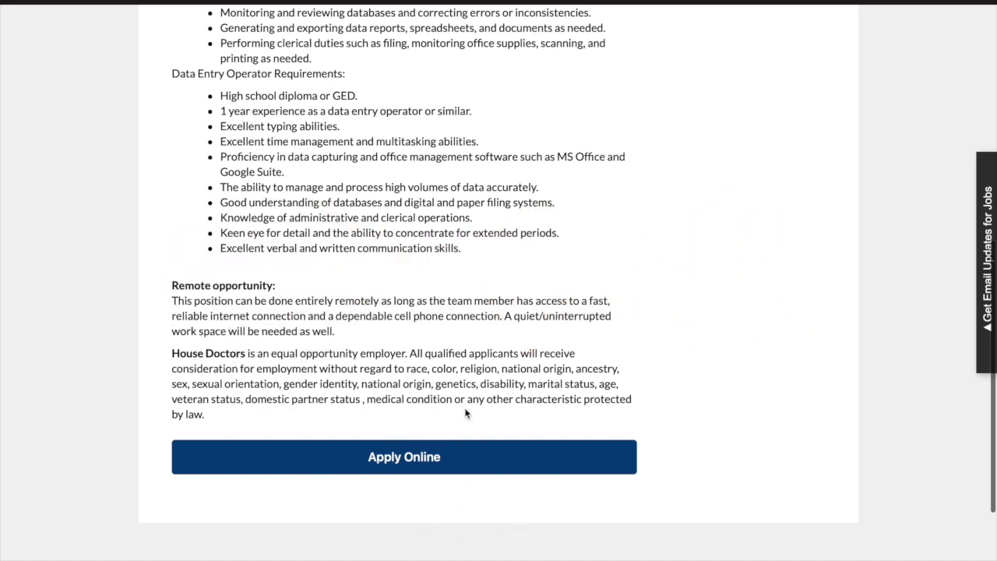
pyautogui.moveTo(64, 352)
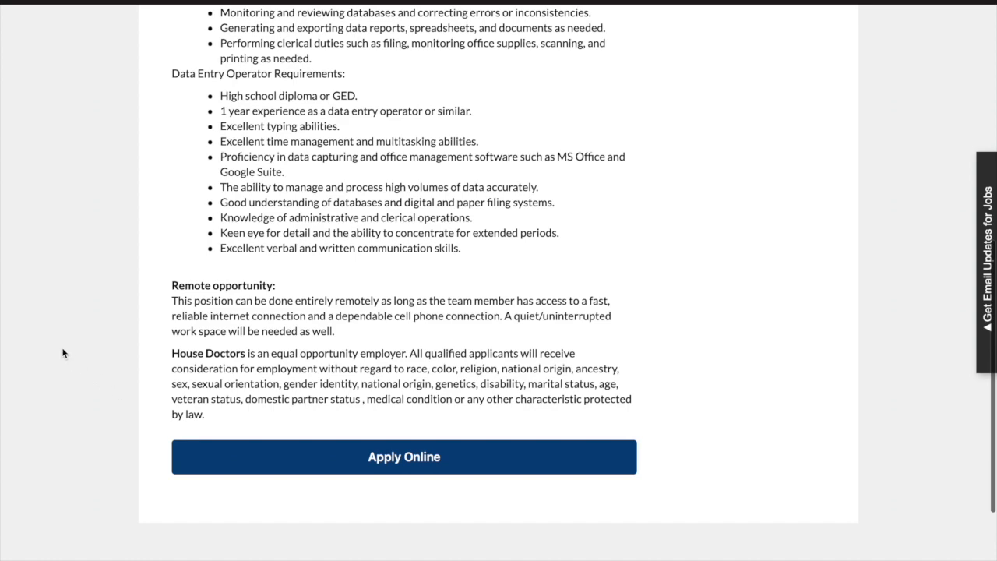
pyautogui.scroll(3)
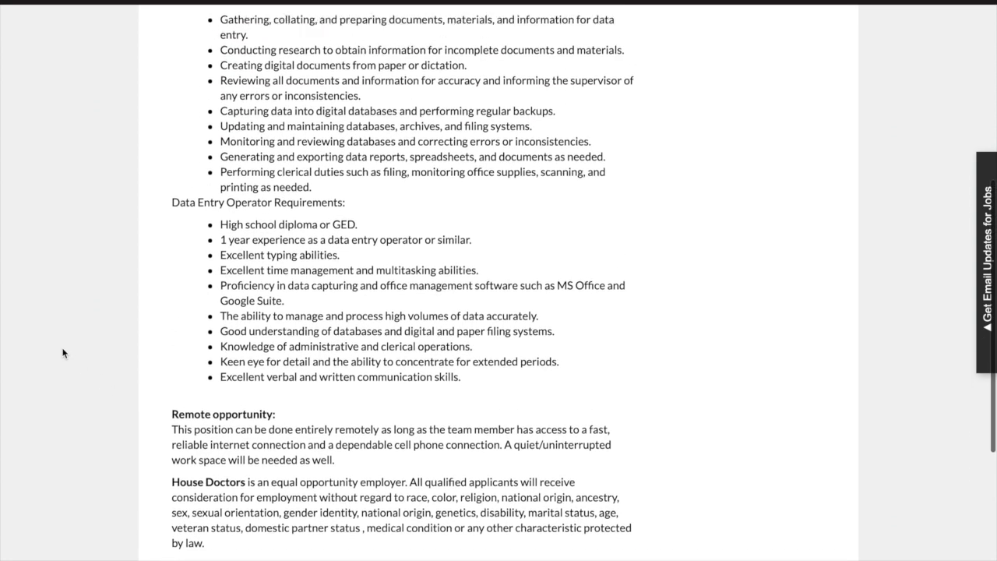